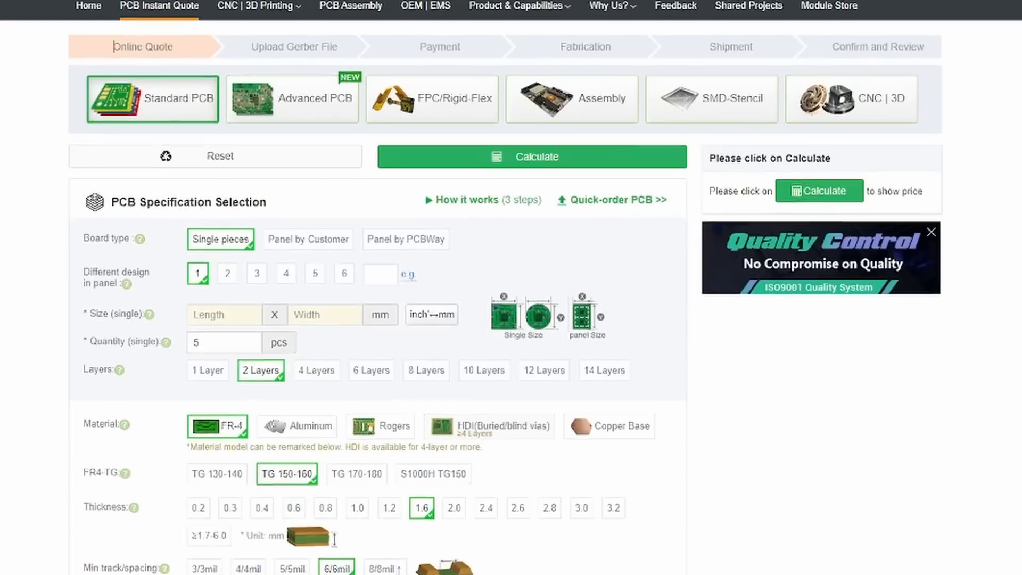
- Show the quantity price table for the resin SLA quote in standard white UTR 8360
scroll("down", 3)
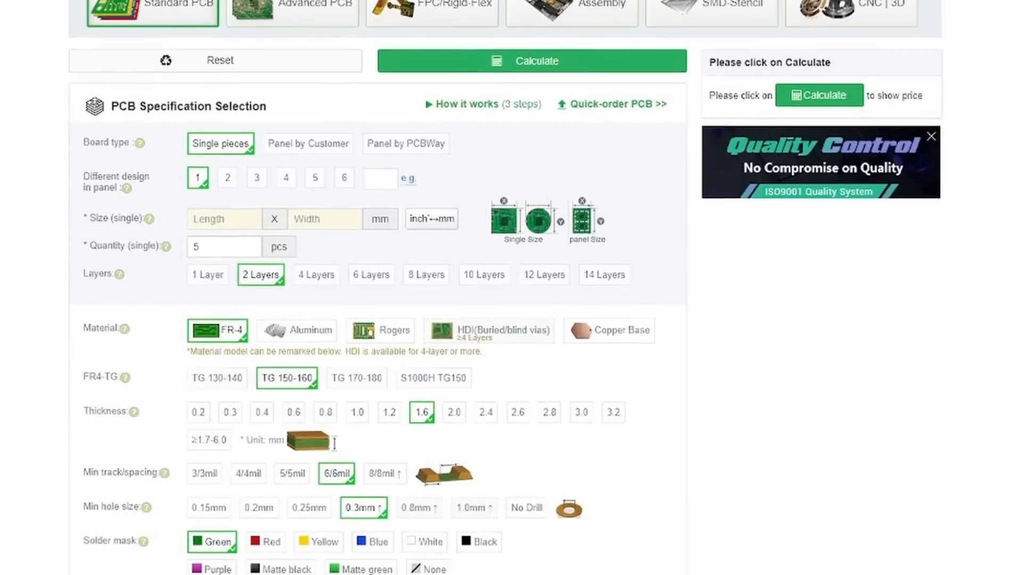
scroll("down", 3)
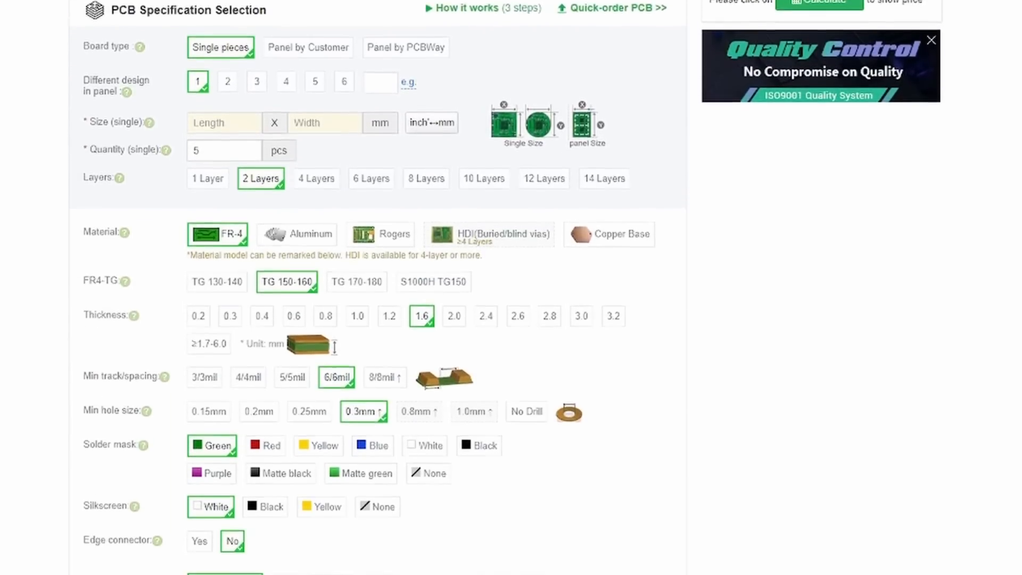
left_click(579, 38)
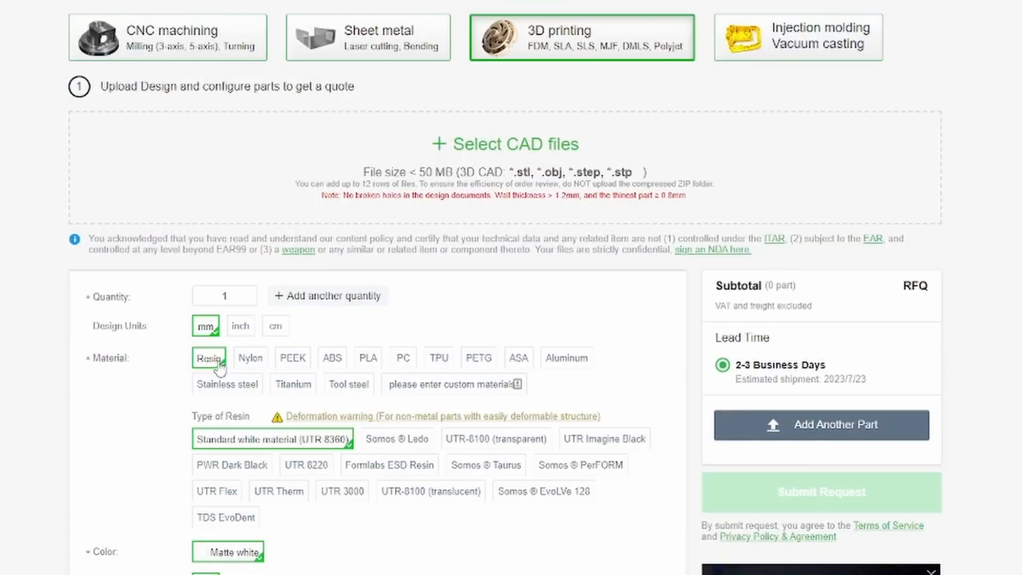
mouse_move(510, 367)
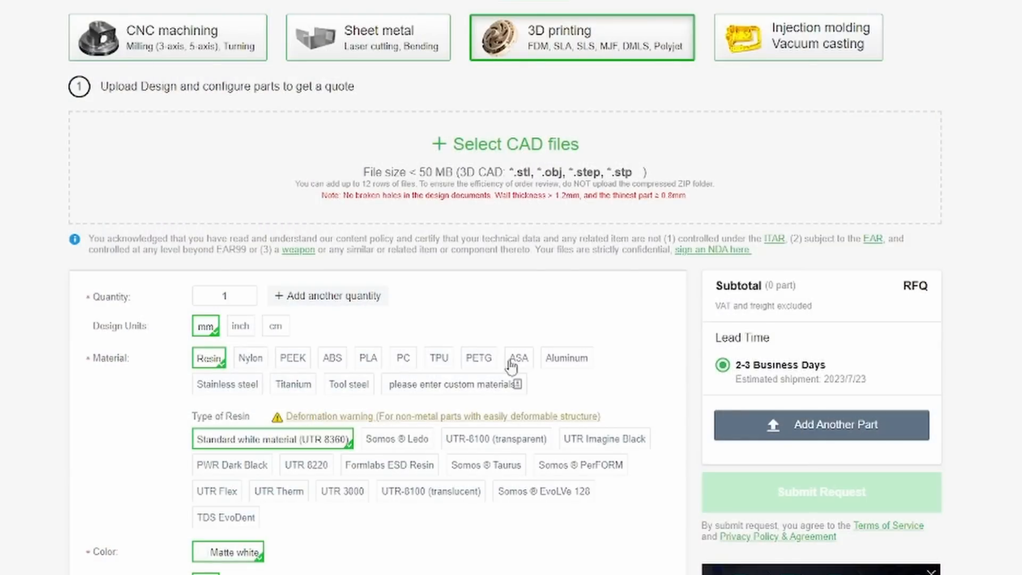
mouse_move(487, 407)
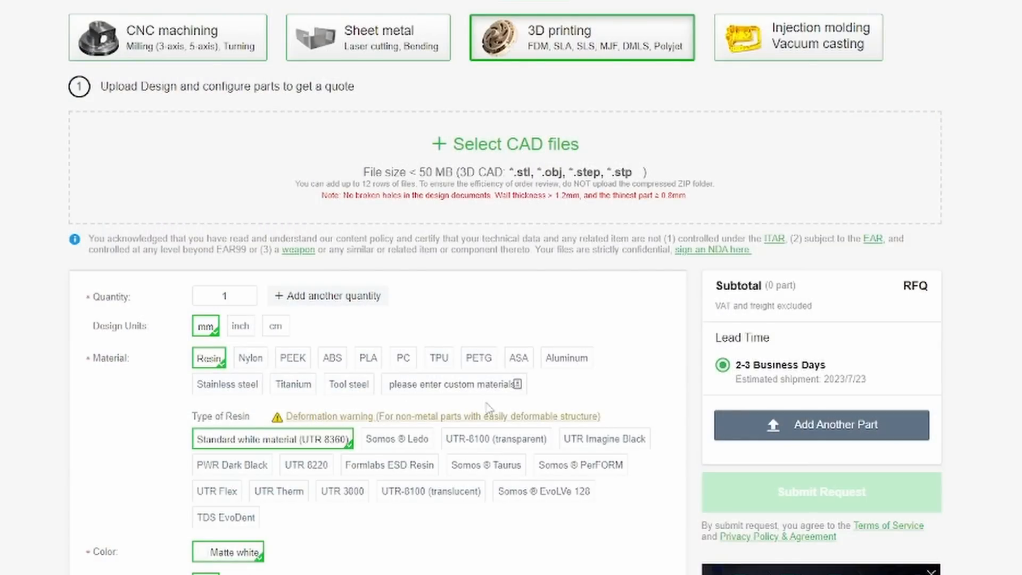
left_click(328, 295)
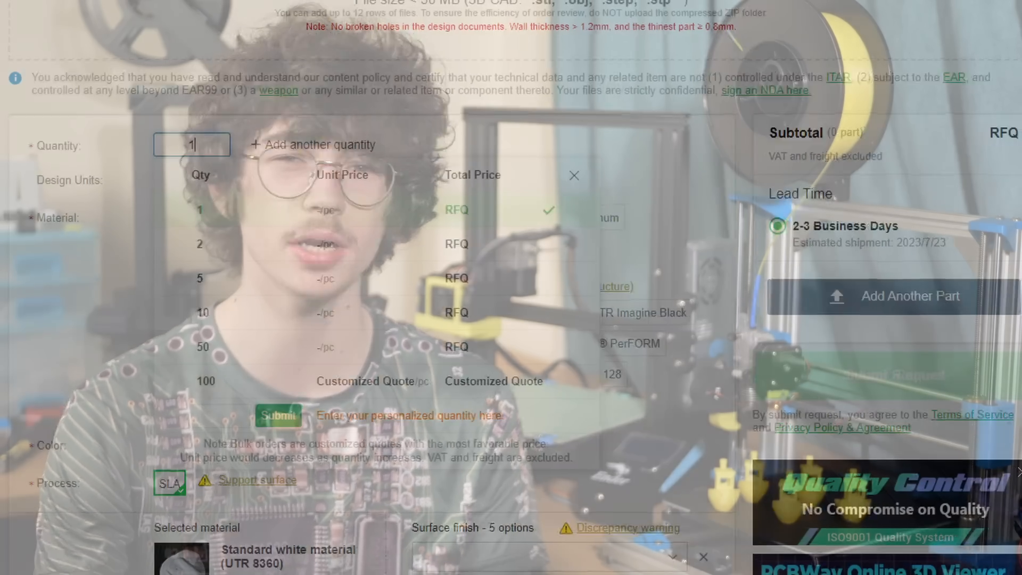